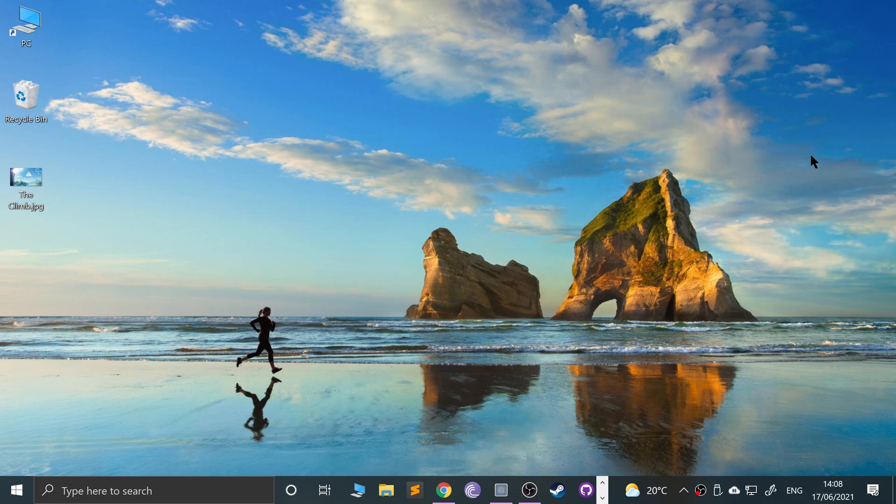
mouse_move(507, 413)
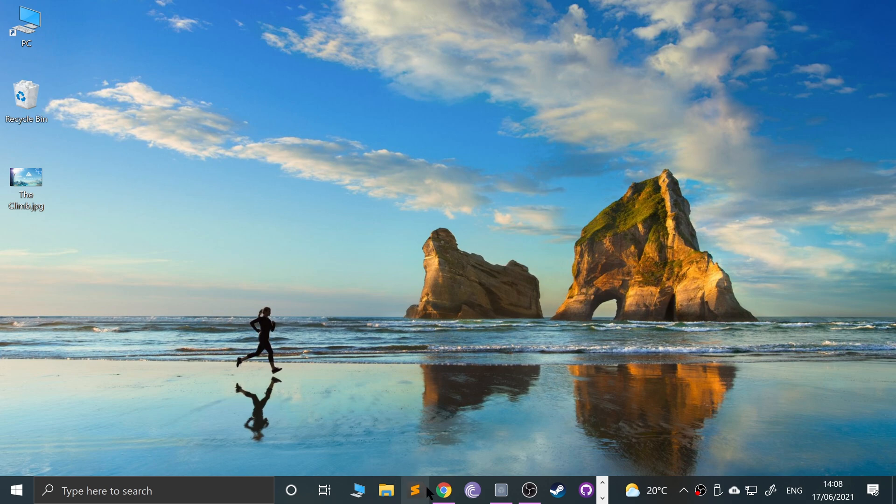
Launch Chrome maximised and search Google for 'sublime text'.
left_click(443, 491)
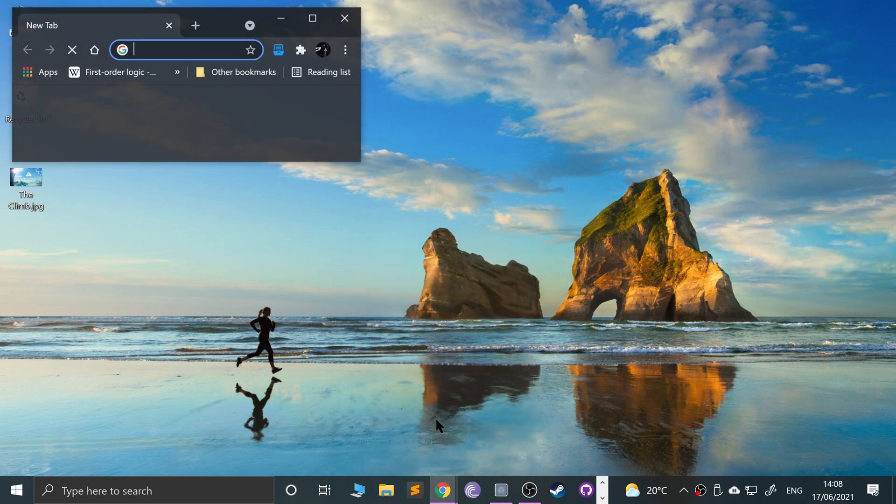
left_click(312, 18)
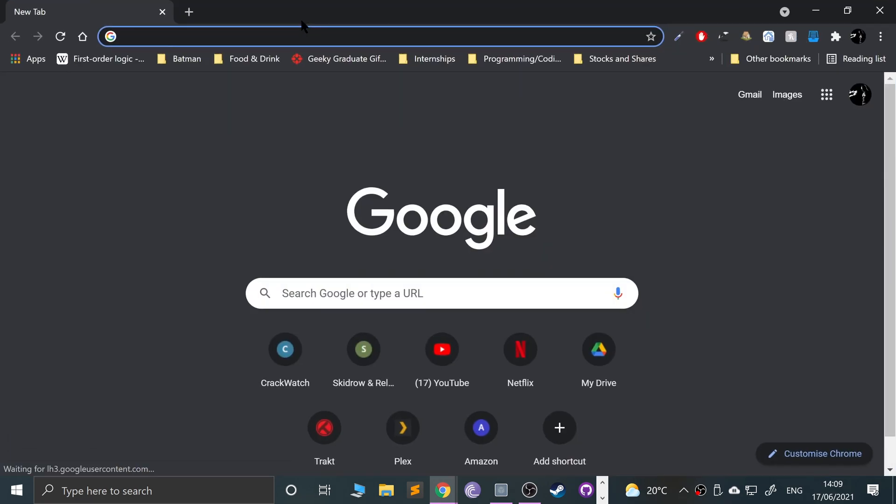
type("sublm")
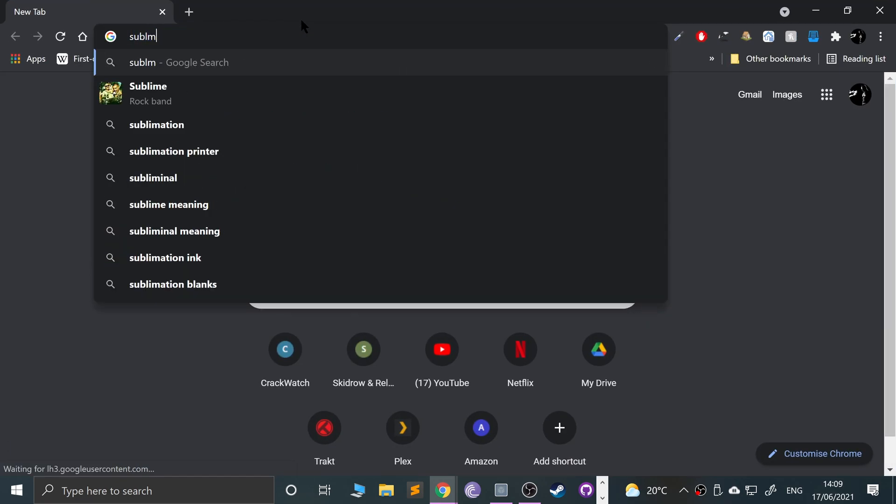
type("sublime text")
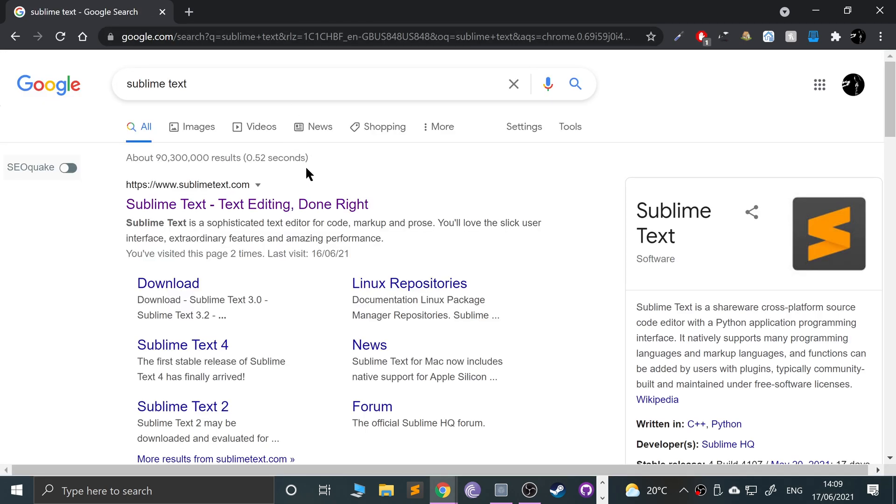
Open sublimetext.com, download the Windows installer and launch its setup.
left_click(247, 204)
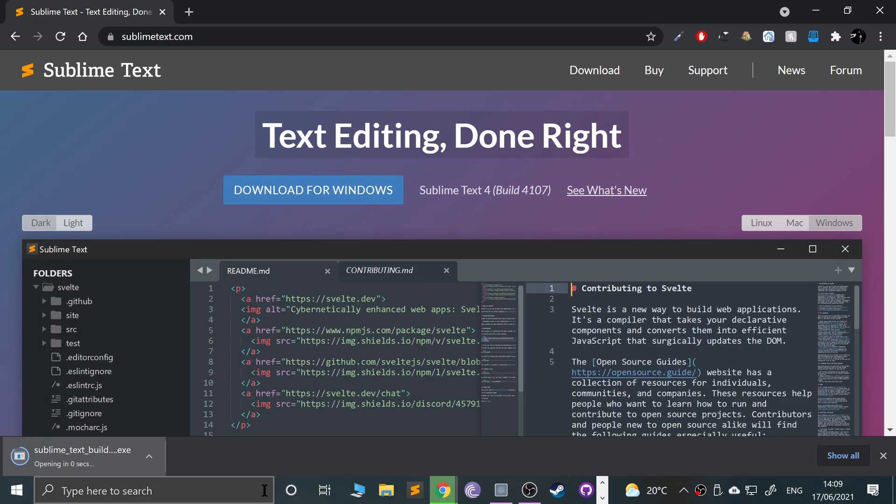
left_click(446, 271)
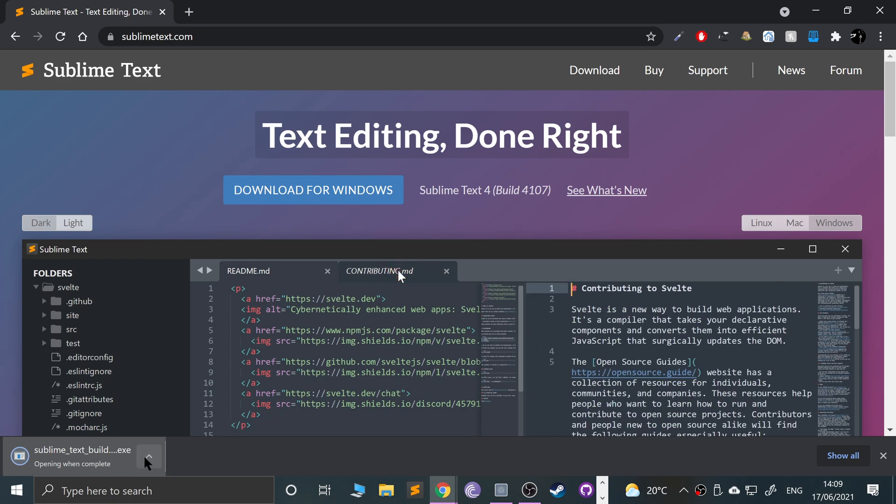
mouse_move(224, 452)
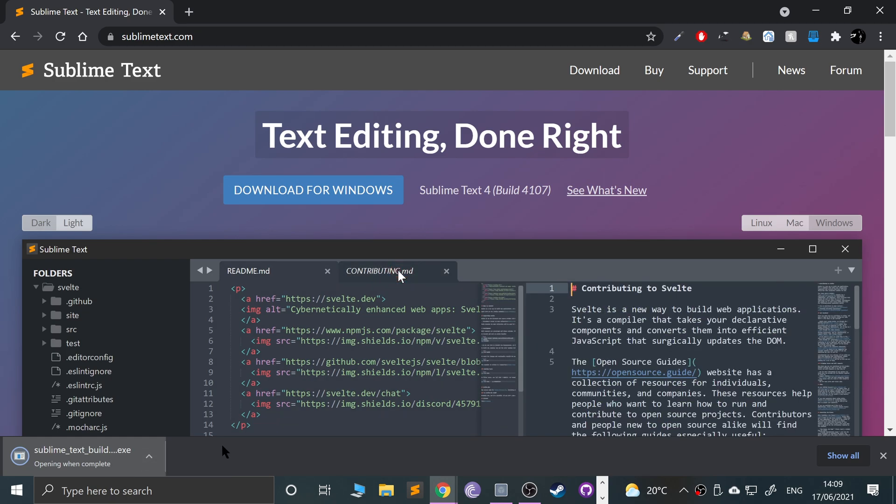
left_click(248, 271)
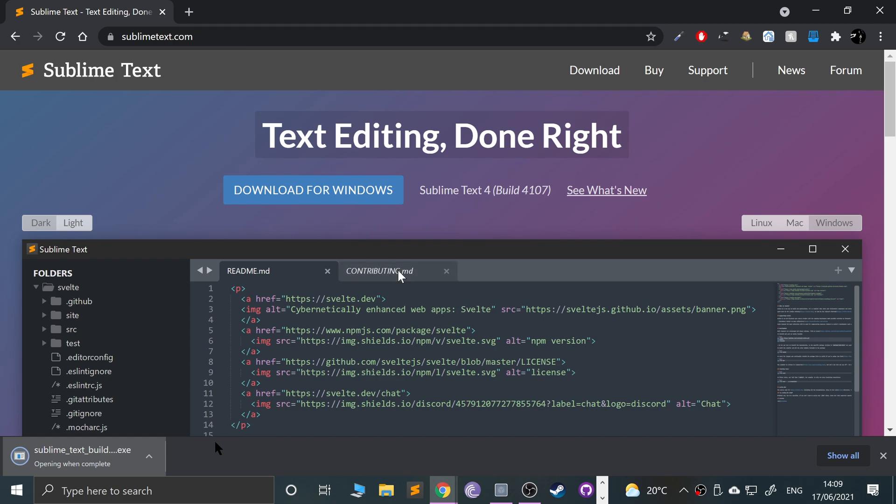
left_click(379, 271)
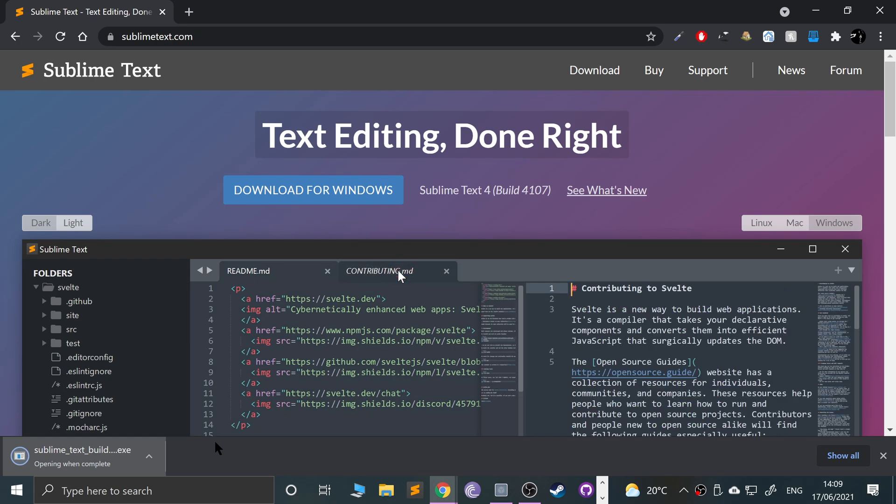
mouse_move(289, 192)
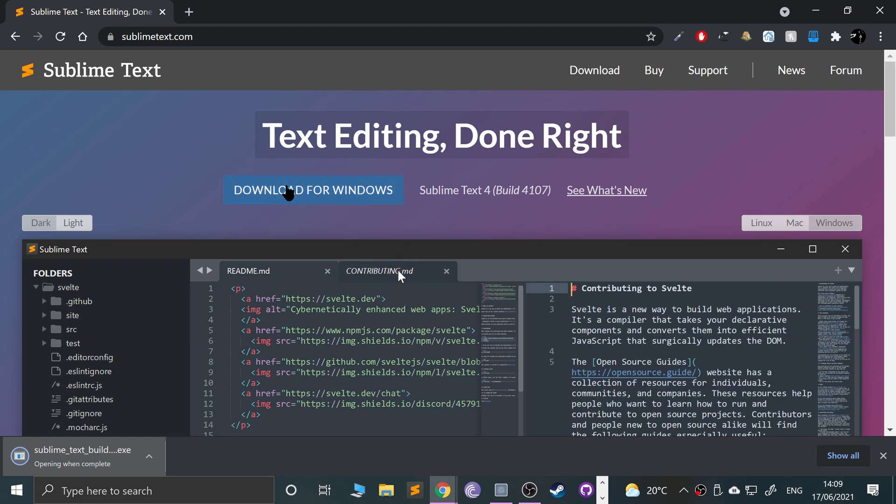
left_click(446, 271)
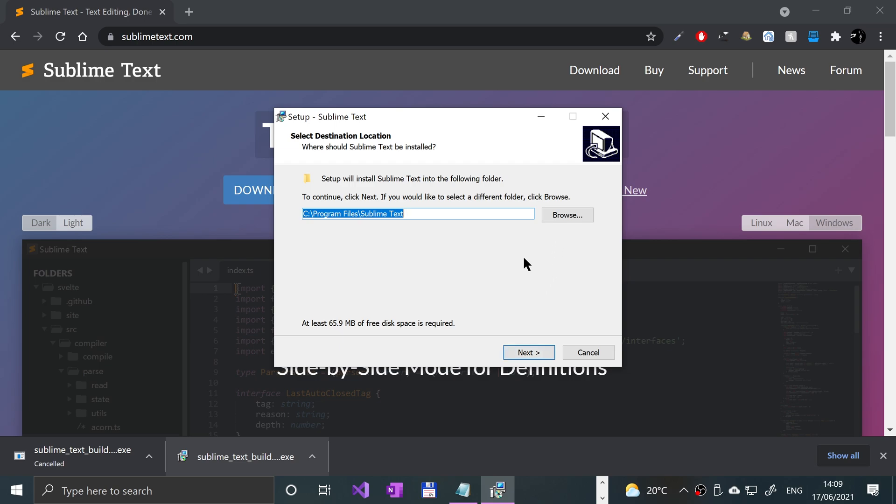
Browse install locations to D:\Software\Sublime Text 3, then cancel and leave setup.
left_click(566, 215)
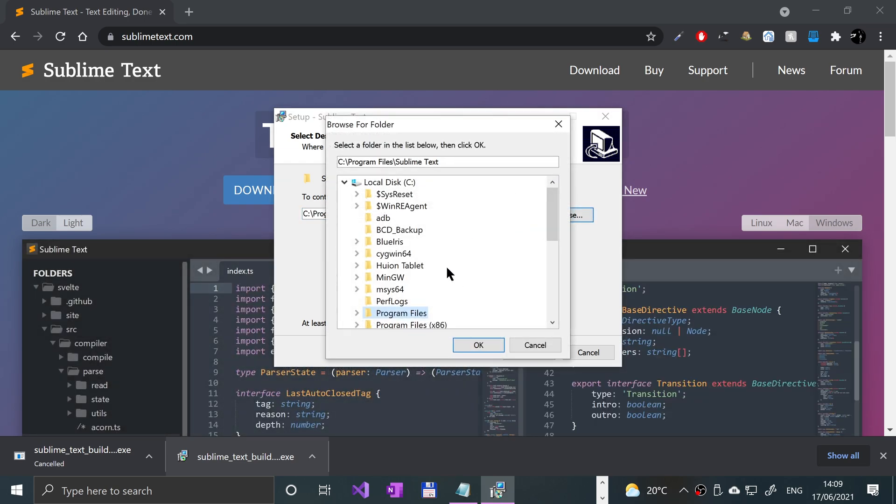
scroll("down", 3)
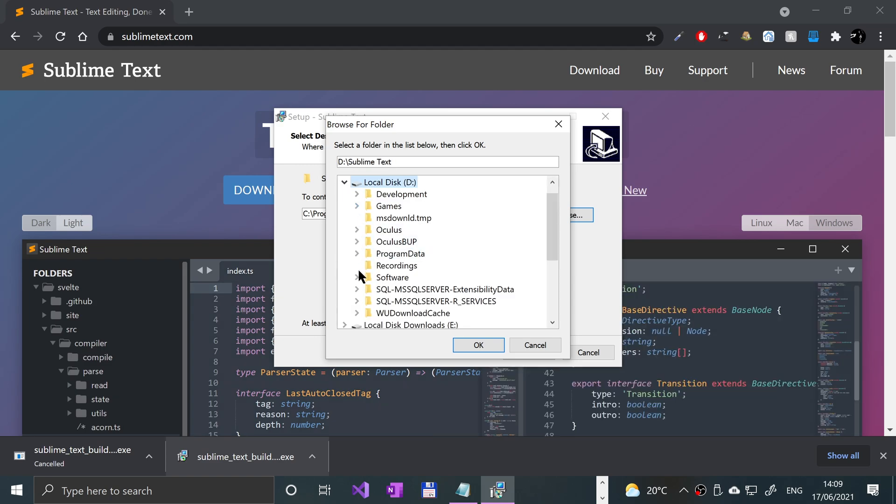
left_click(393, 241)
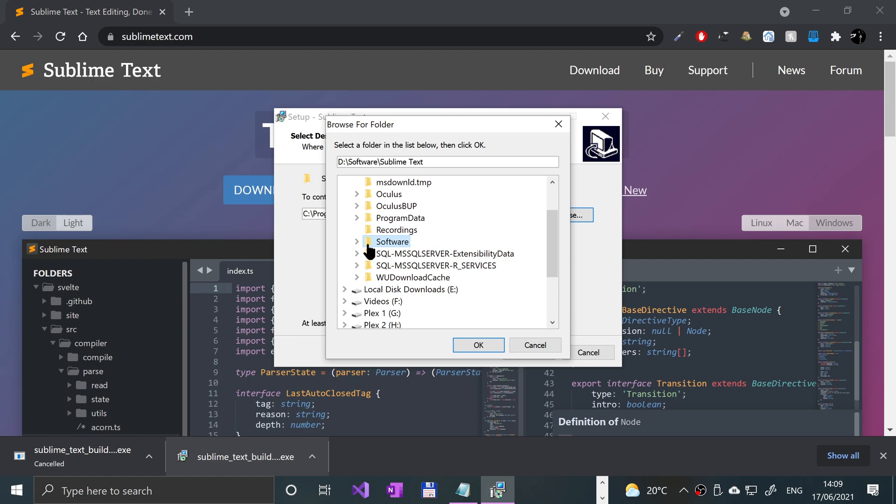
scroll("down", 3)
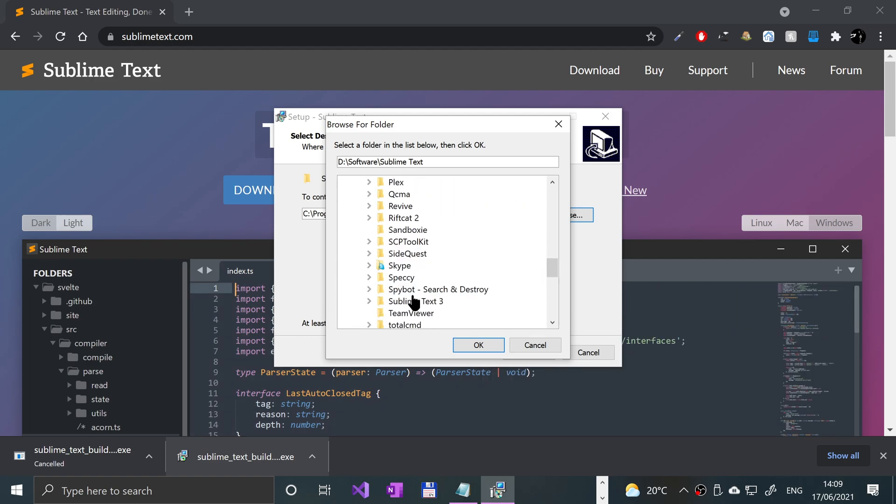
left_click(415, 265)
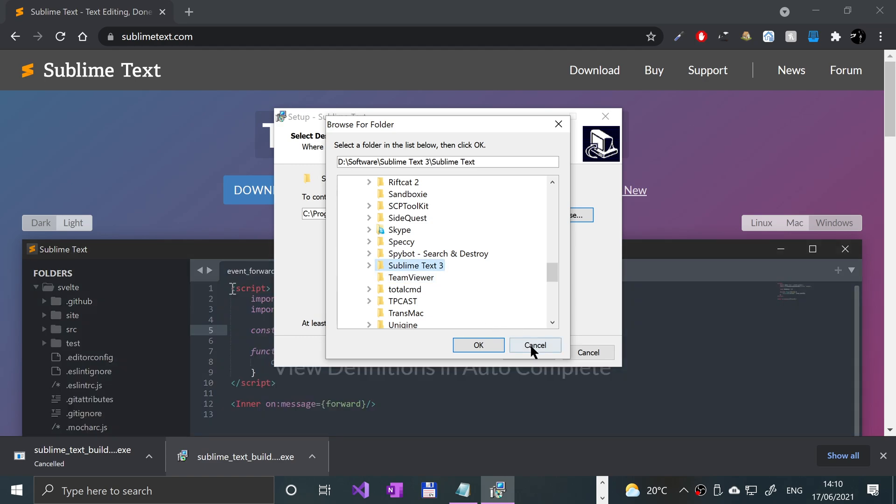
left_click(535, 345)
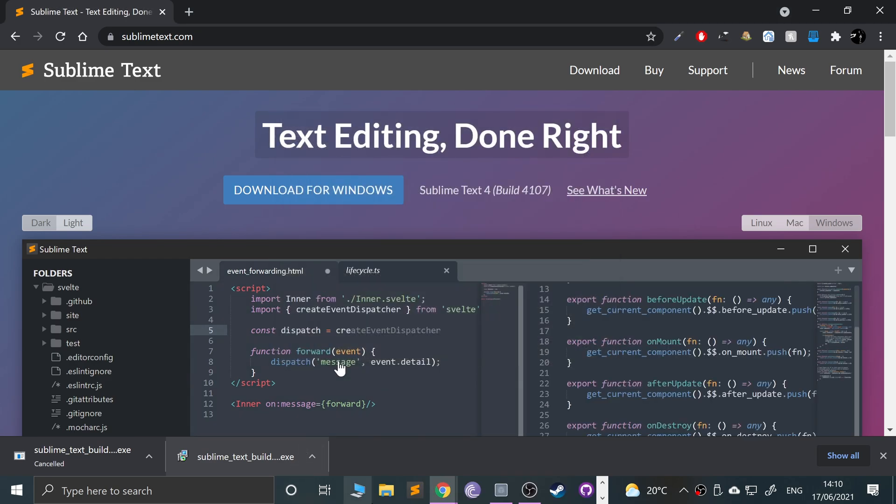
Open Sublime Text, then open Programiz's C 'Hello, World!' example page in Chrome.
left_click(415, 491)
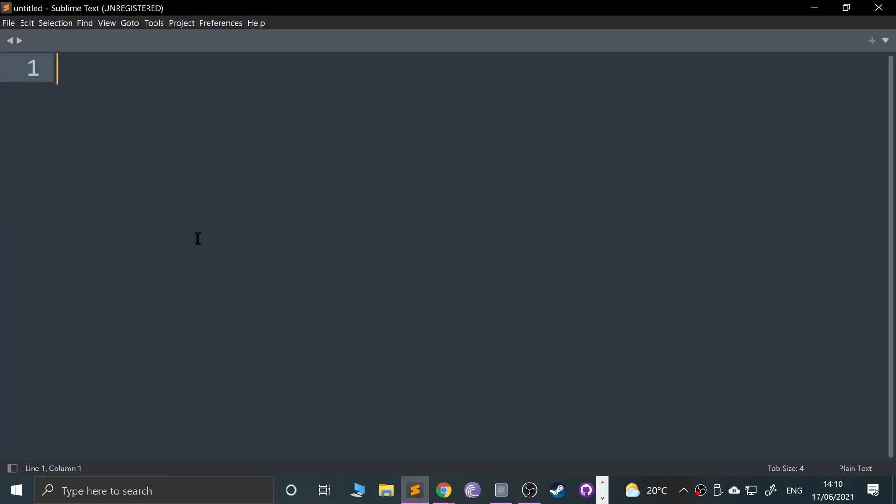
mouse_move(860, 38)
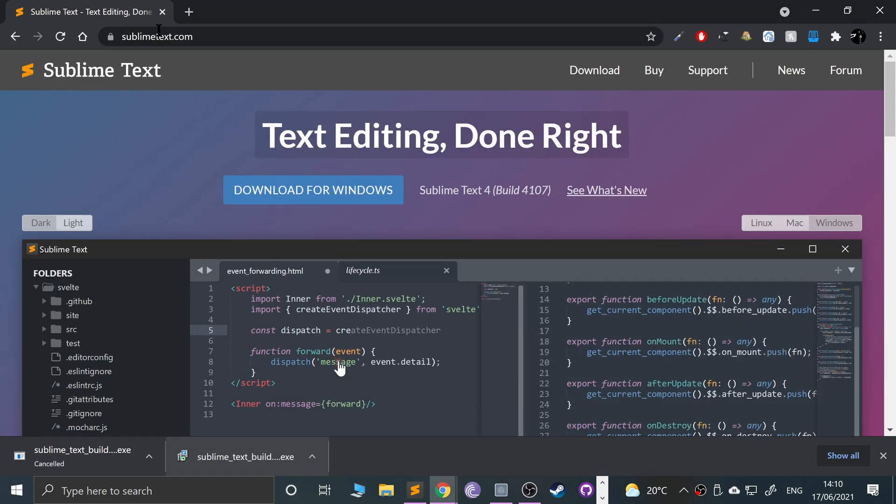
left_click(189, 11)
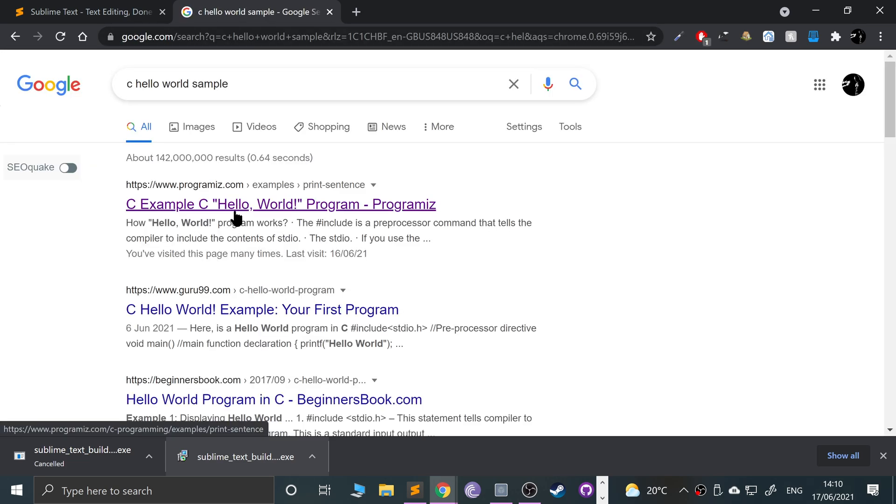
left_click(280, 204)
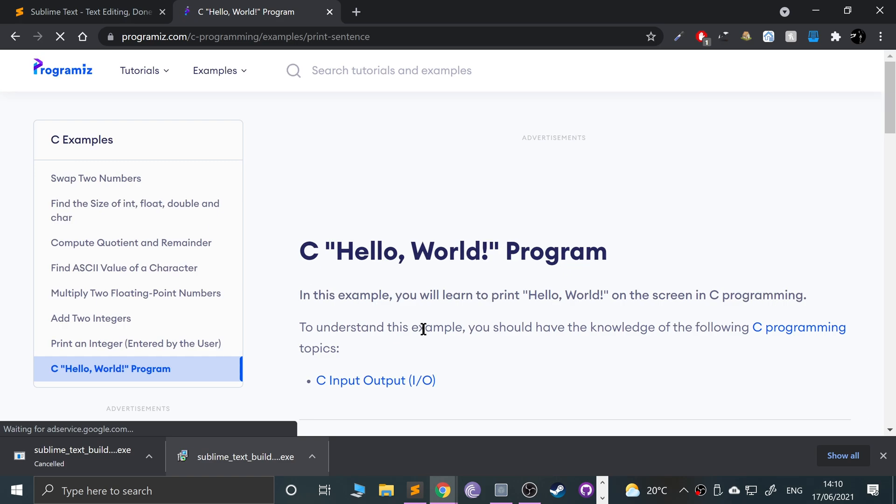
scroll("down", 3)
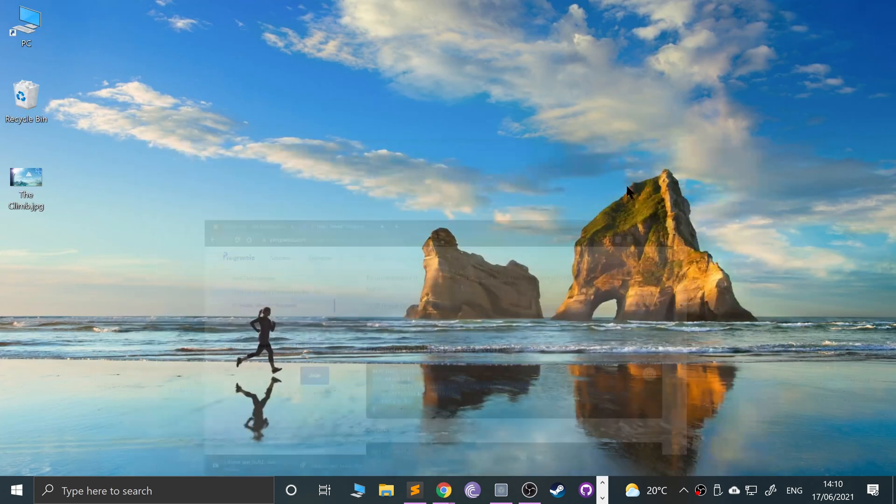
mouse_move(443, 490)
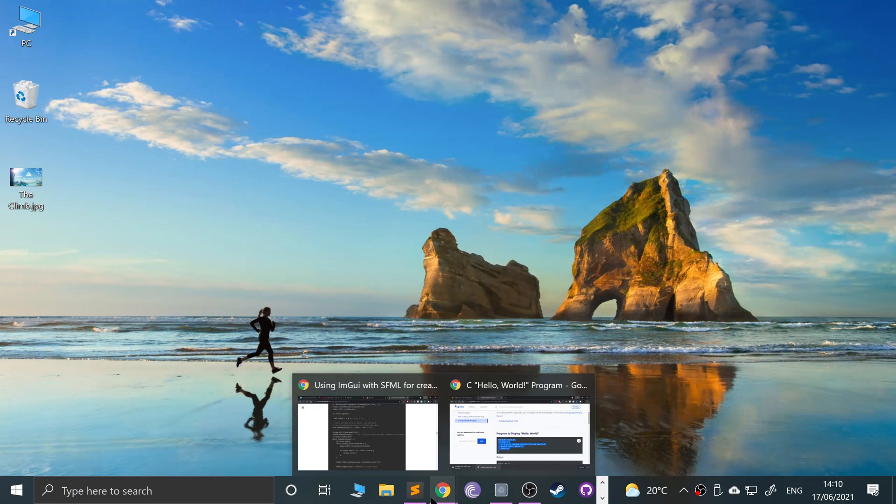
Put the Hello World code in Sublime and create a Desktop folder named TestApp.
left_click(415, 491)
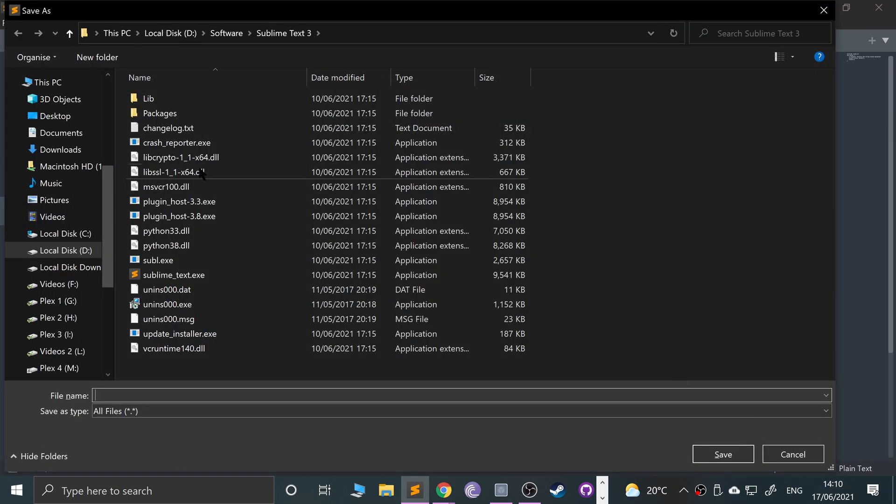
left_click(55, 115)
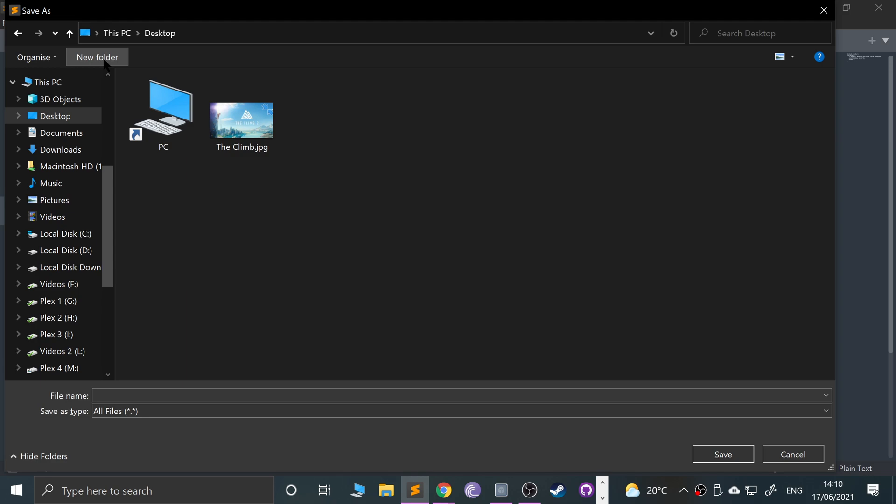
mouse_move(366, 226)
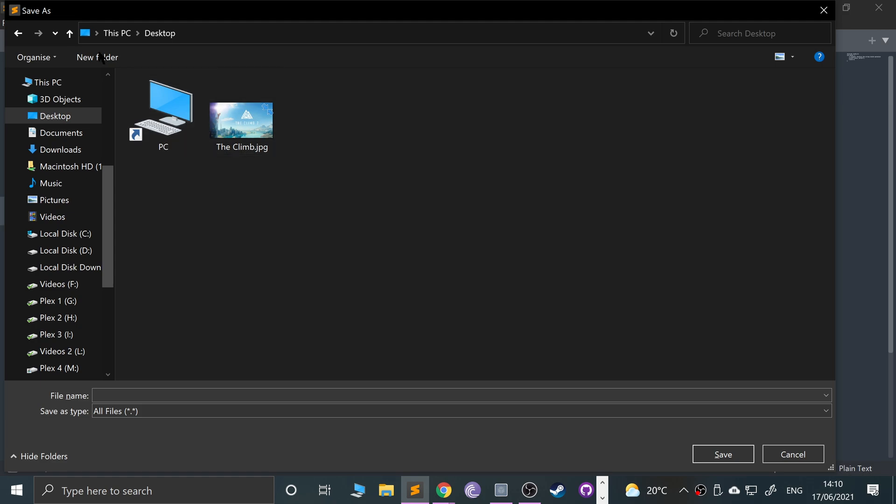
mouse_move(237, 163)
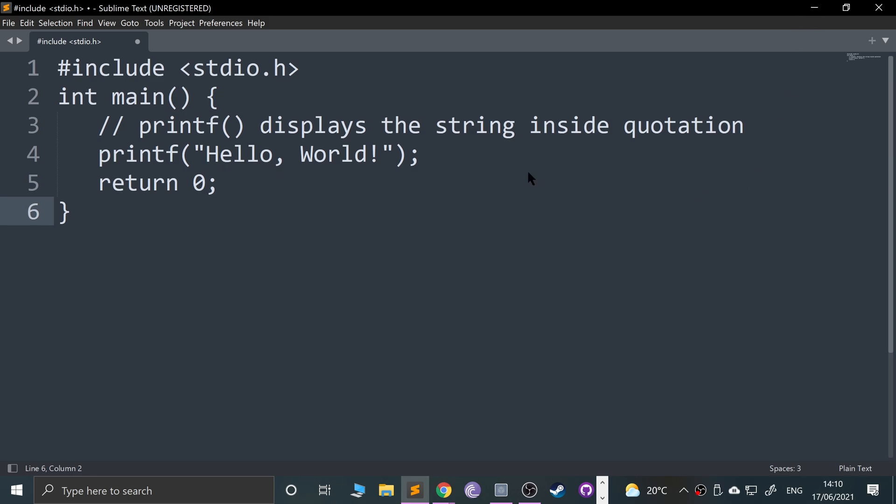
mouse_move(353, 142)
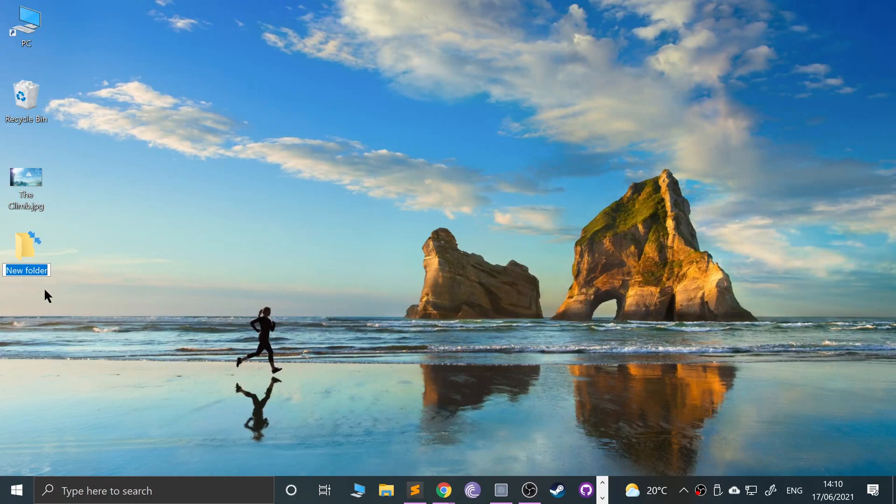
type("TestApp")
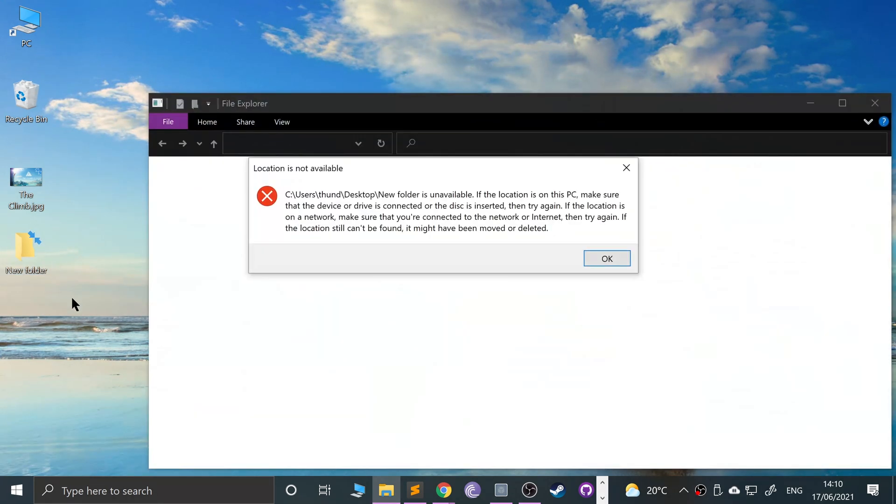
Dismiss the unavailable-location error, rename the desktop folder TestApp and close its empty window.
left_click(606, 259)
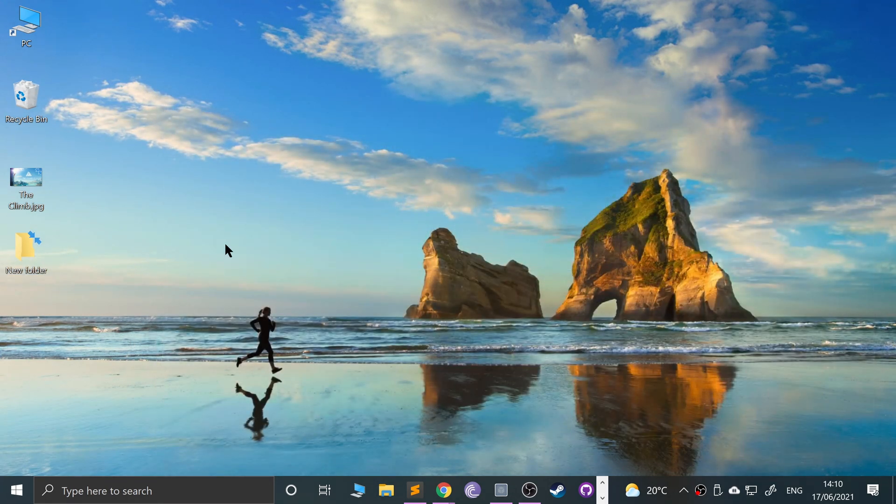
left_click(26, 252)
type("TestApp")
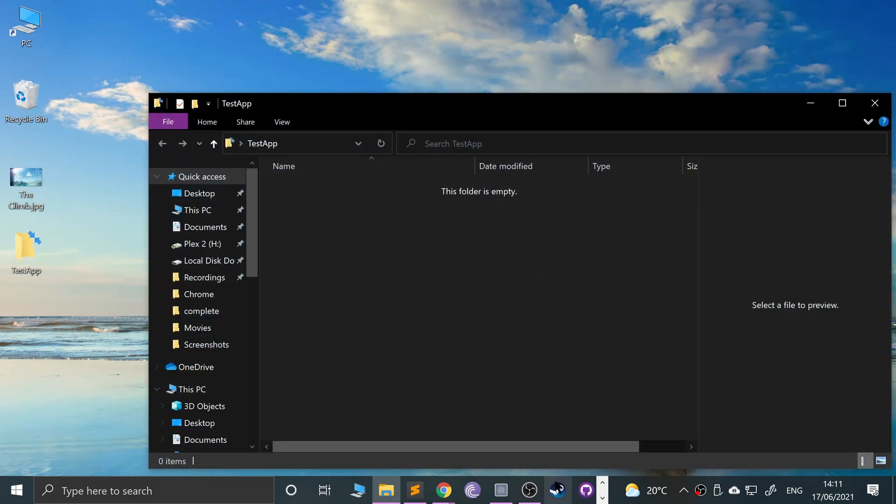
left_click(415, 490)
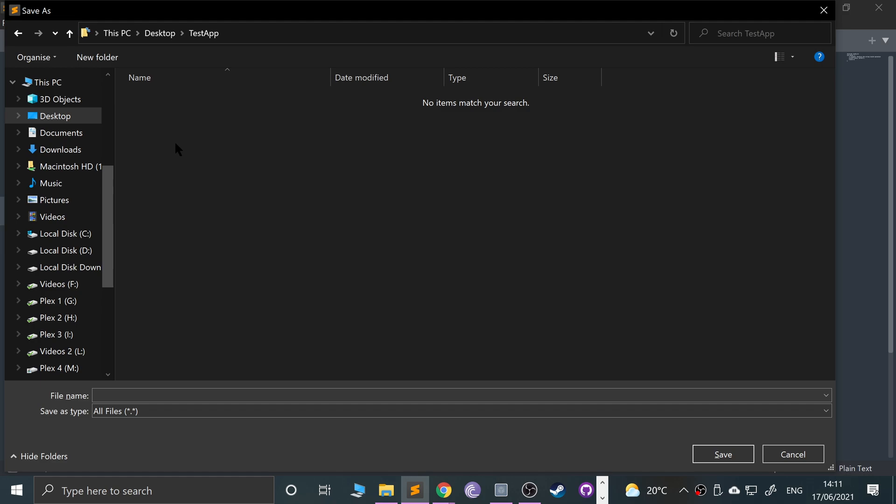
Save the code as main.c in Desktop\TestApp.
type("main.c")
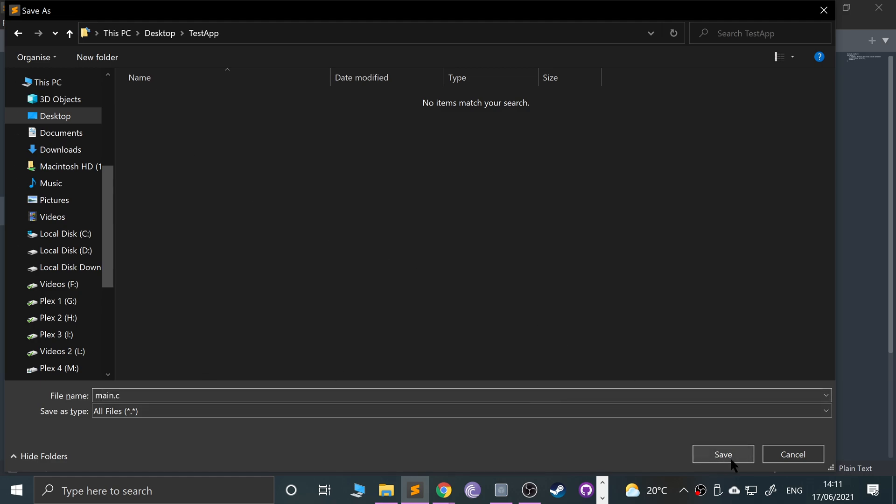
left_click(723, 454)
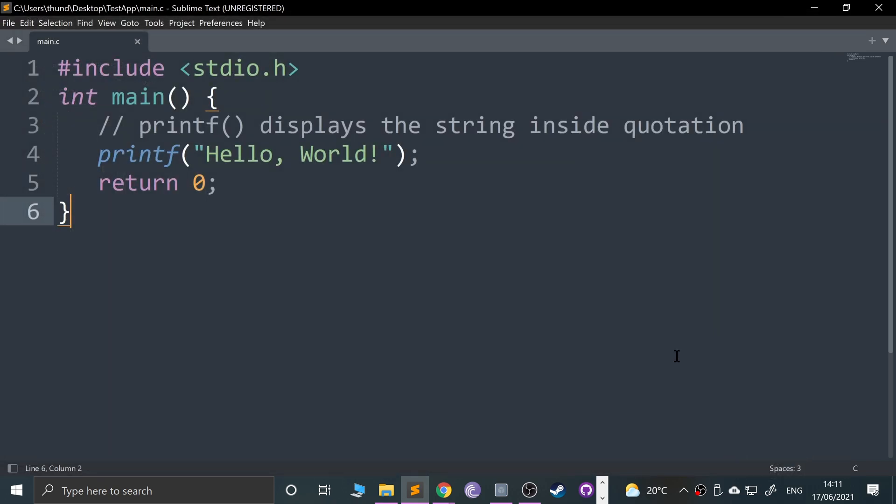
mouse_move(182, 23)
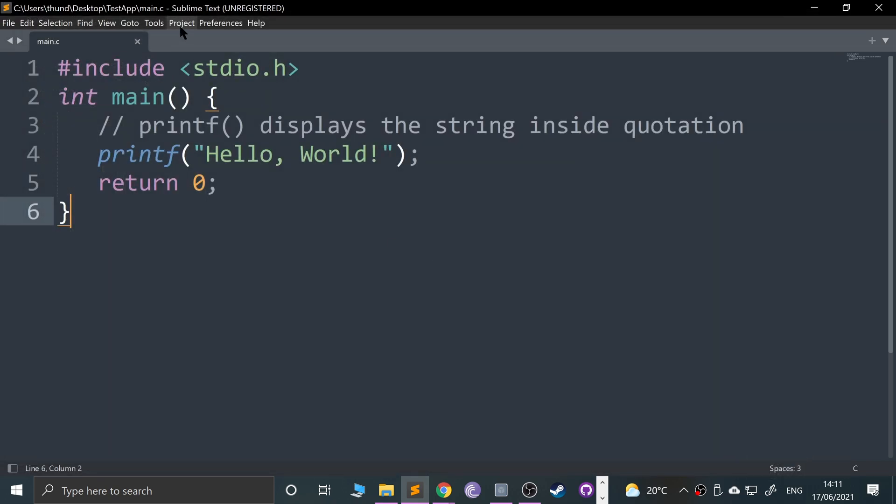
Build and run main.c with the C Single File build system.
left_click(154, 23)
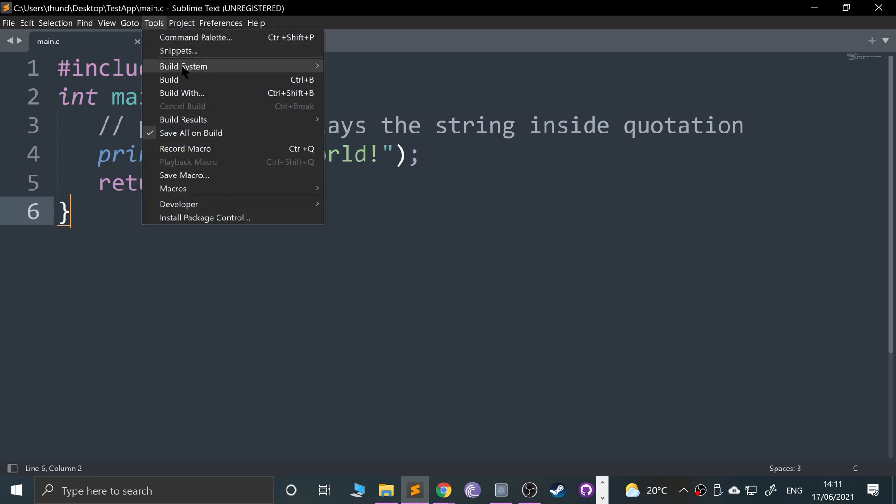
left_click(369, 112)
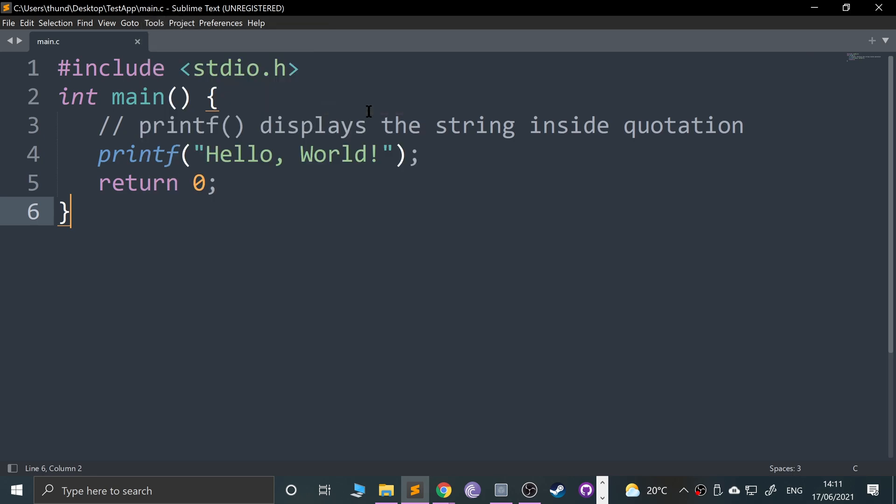
left_click(153, 23)
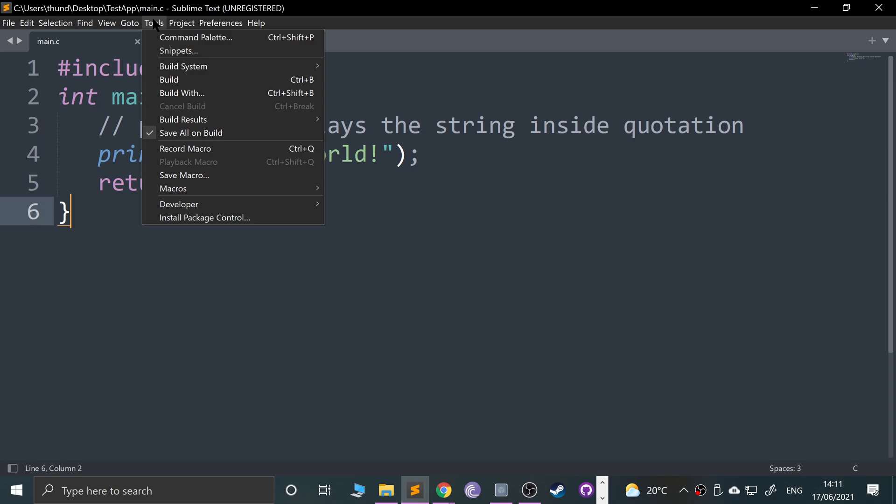
left_click(183, 66)
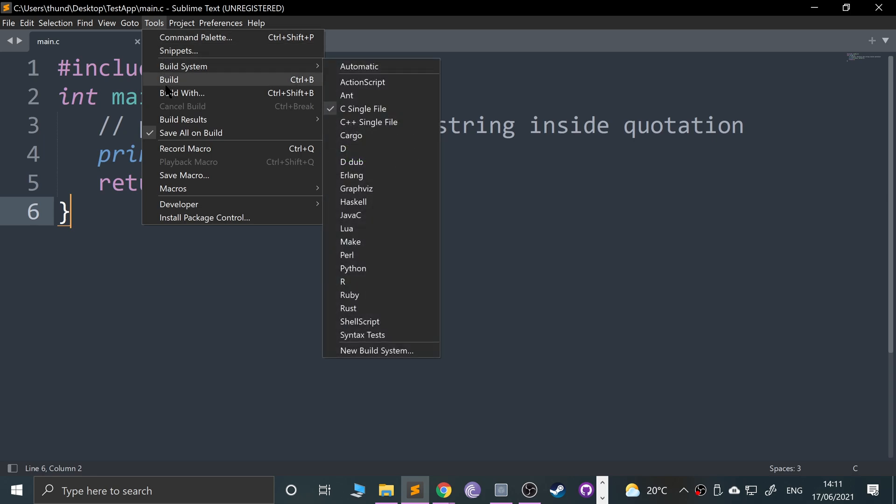
mouse_move(169, 79)
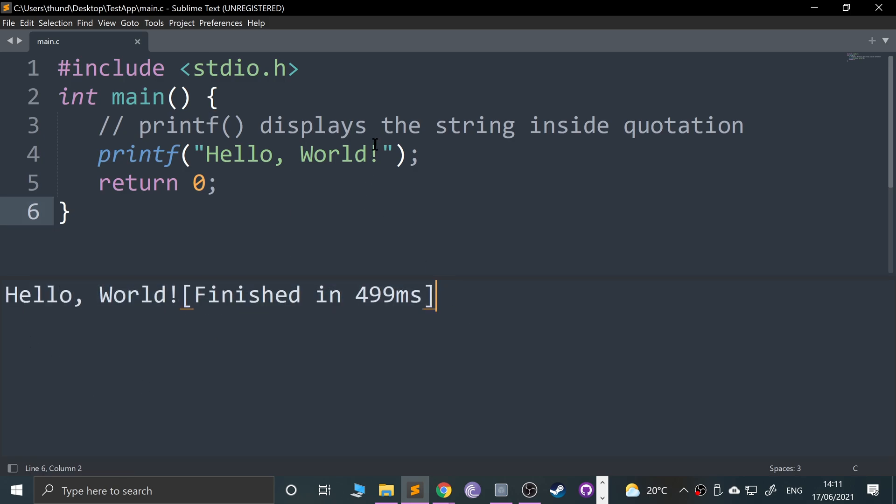
mouse_move(423, 236)
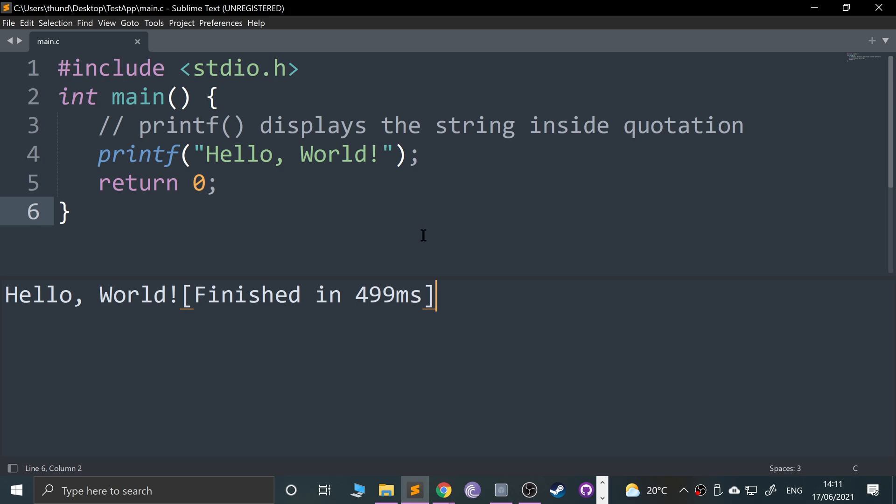
mouse_move(456, 269)
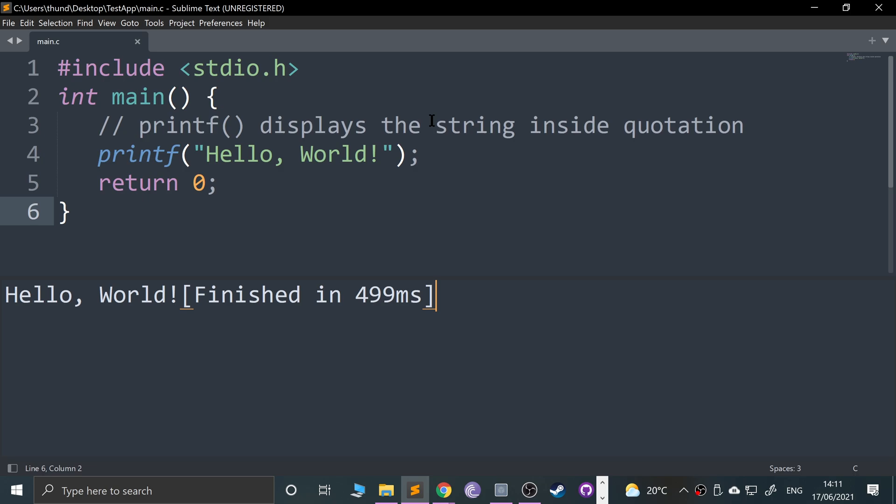
mouse_move(357, 206)
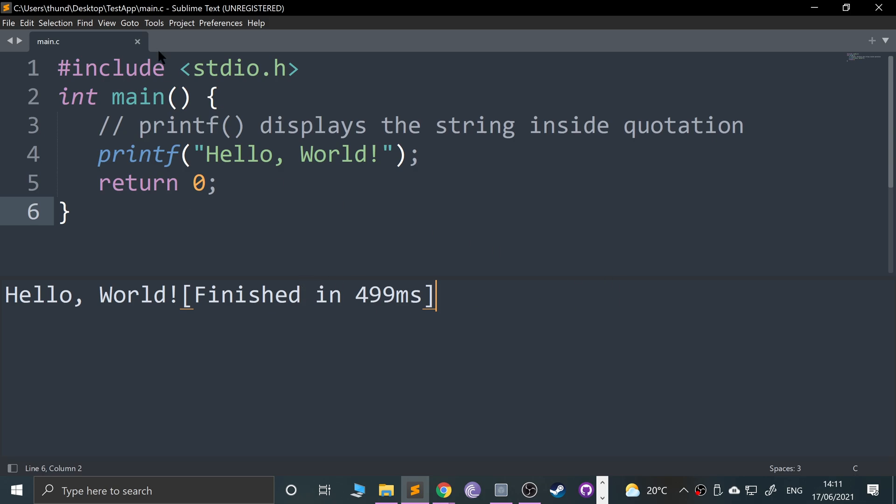
mouse_move(159, 49)
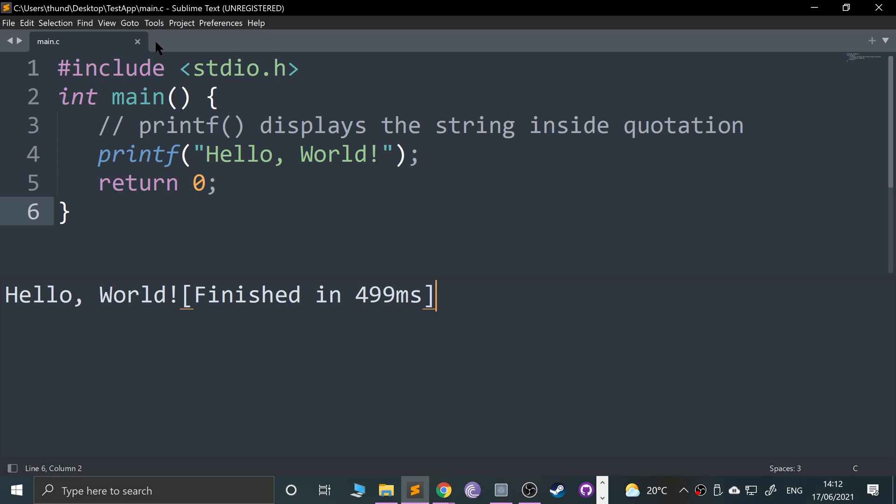
Create a new custom build system from the Tools build-system menu.
left_click(154, 23)
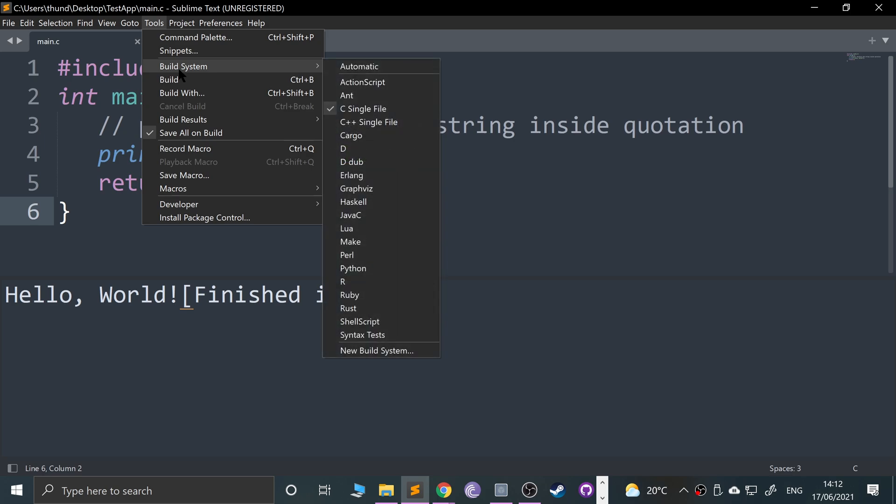
mouse_move(376, 350)
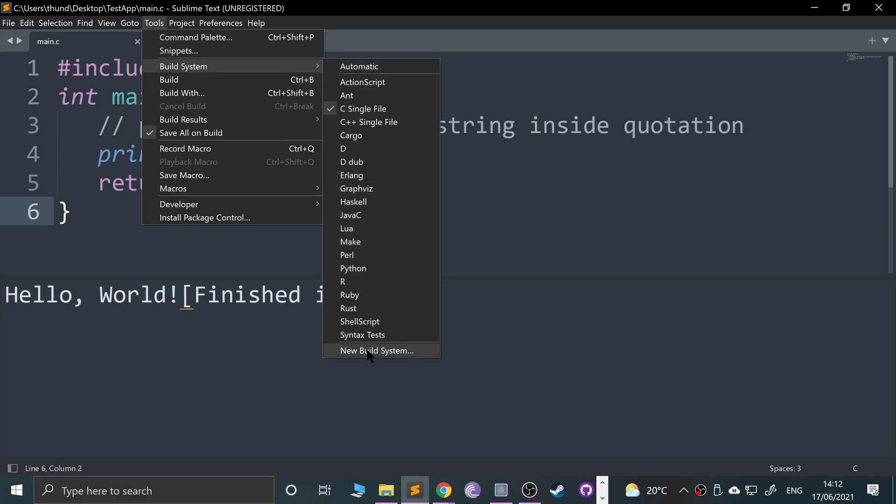
left_click(376, 351)
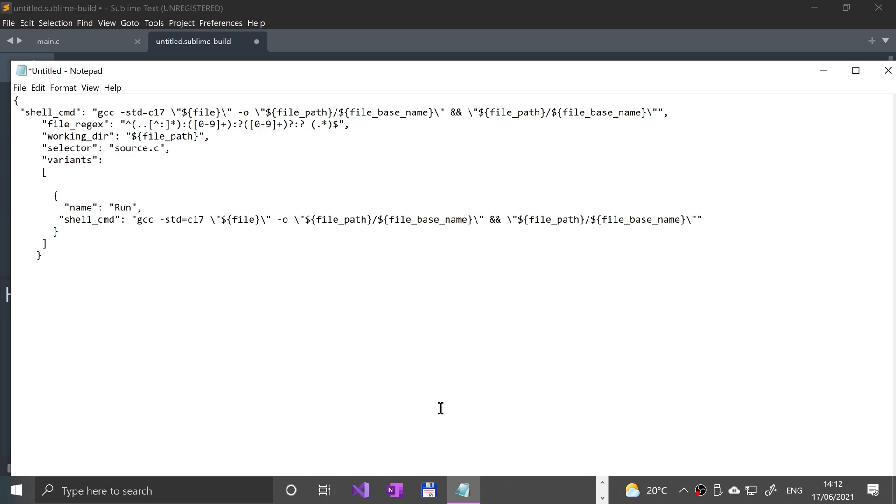
Select the whole gcc -std=c17 build configuration in Notepad for copying.
key("ctrl+a")
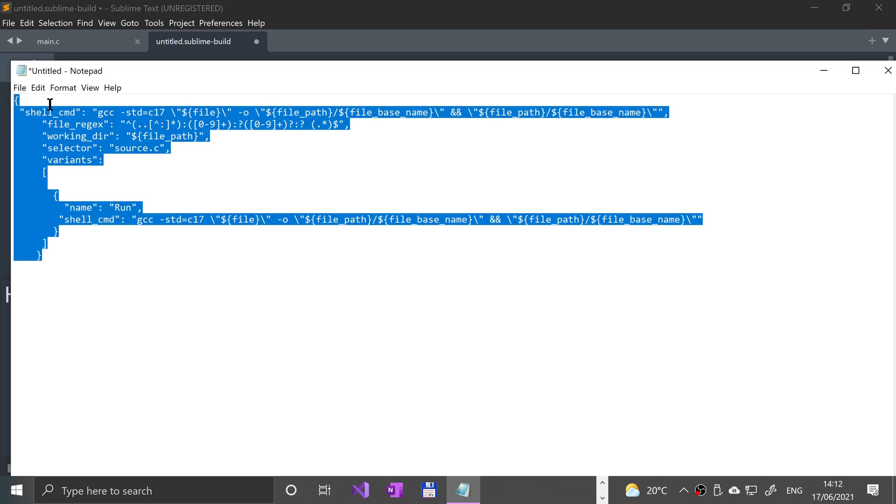
double_click(155, 112)
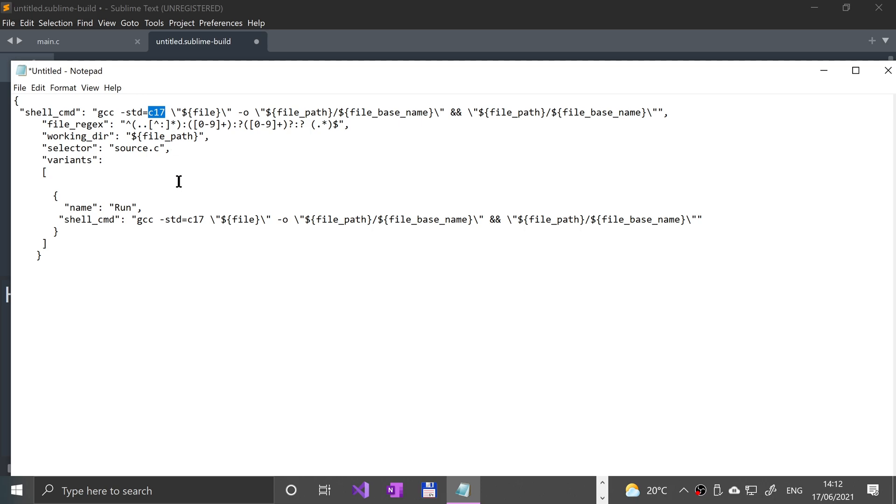
mouse_move(191, 213)
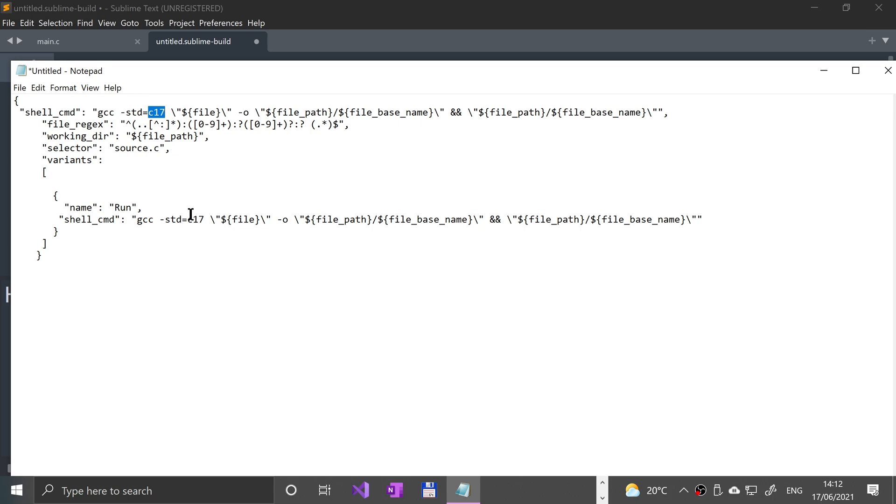
key("ctrl+a")
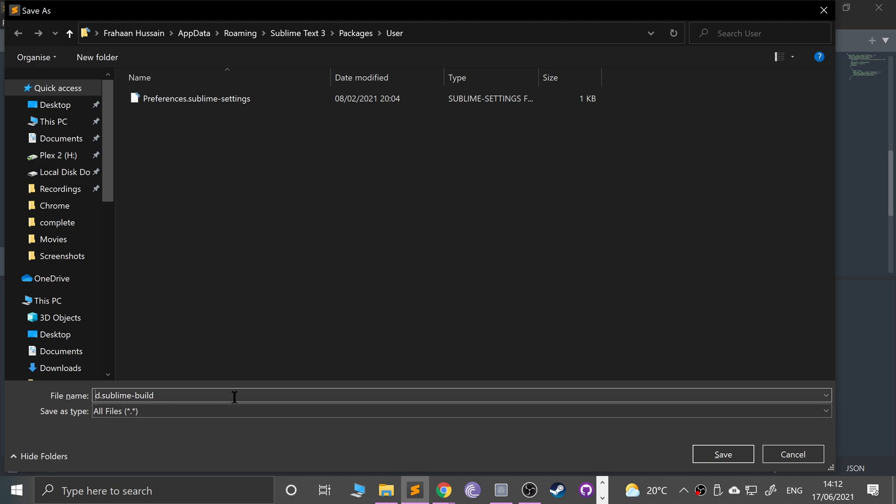
Save the new build file as C17.sublime-build and close its tab to return to main.c.
key("BackSpace")
type("C17")
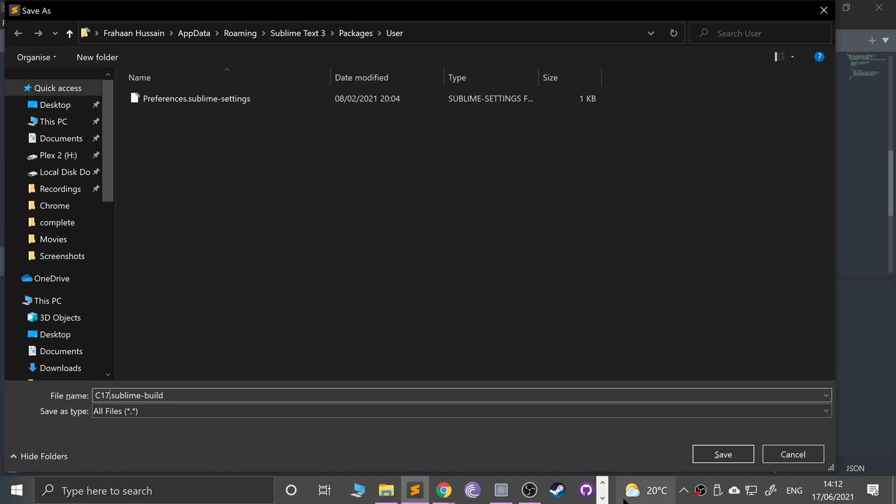
left_click(722, 454)
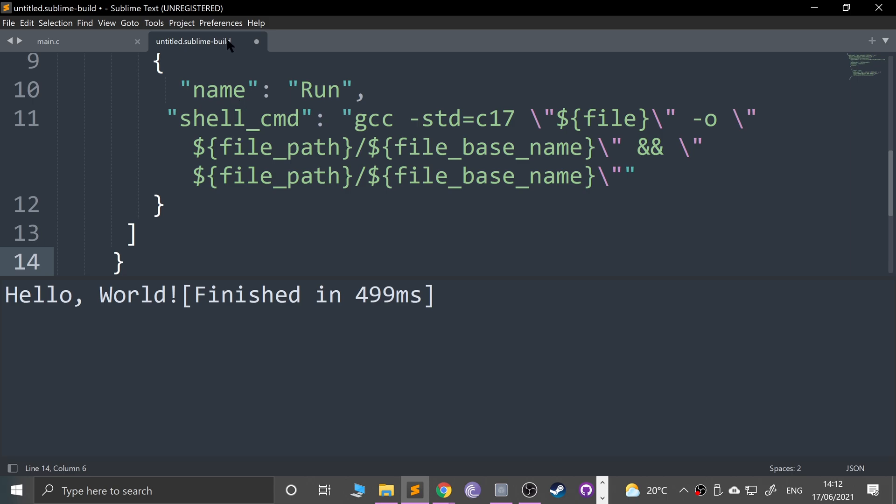
left_click(48, 41)
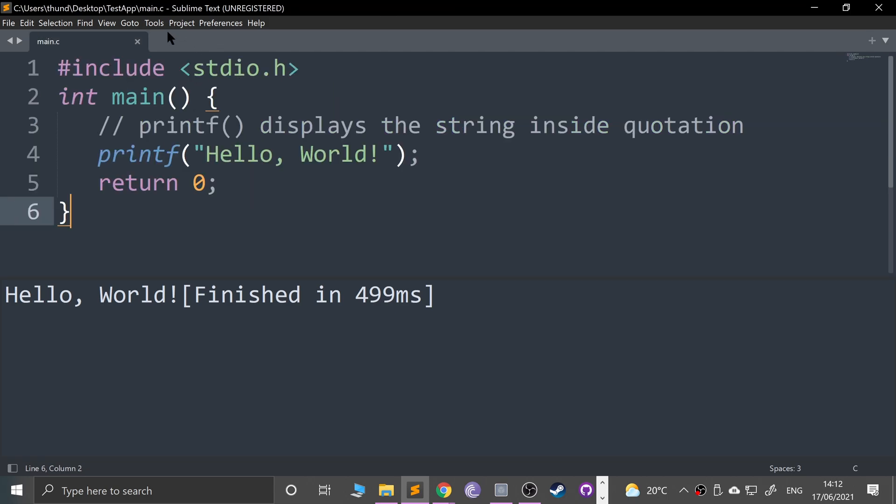
Rebuild main.c to print Hello, World! and confirm C17 is checked under Tools > Build System.
left_click(181, 23)
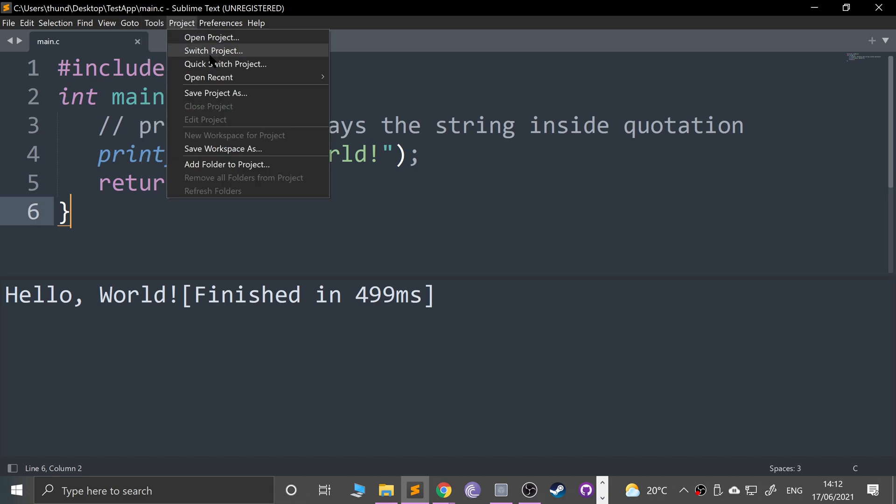
left_click(154, 23)
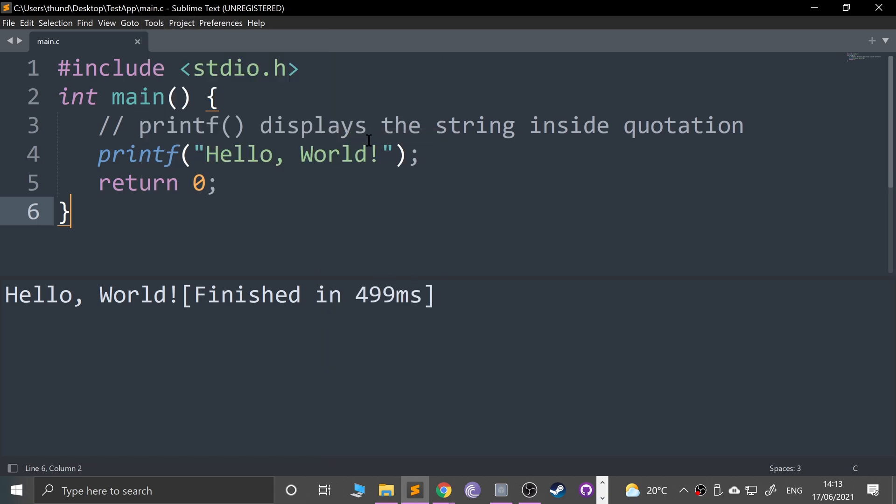
left_click(154, 23)
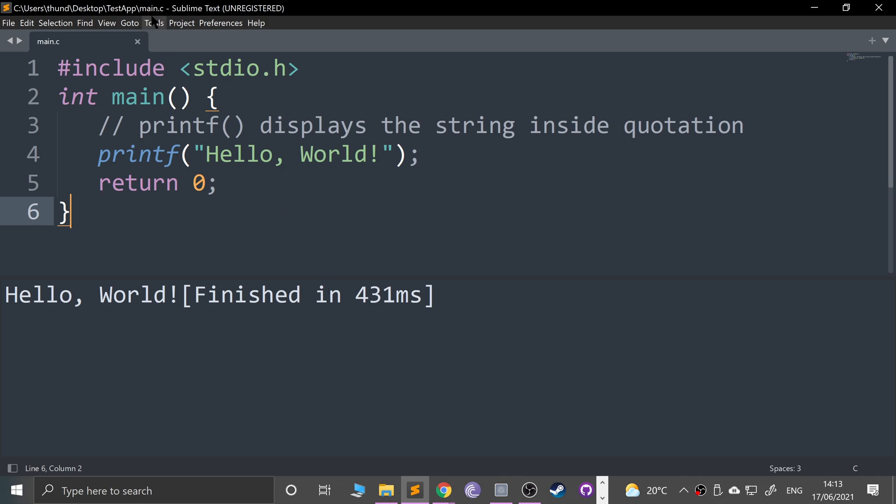
left_click(153, 23)
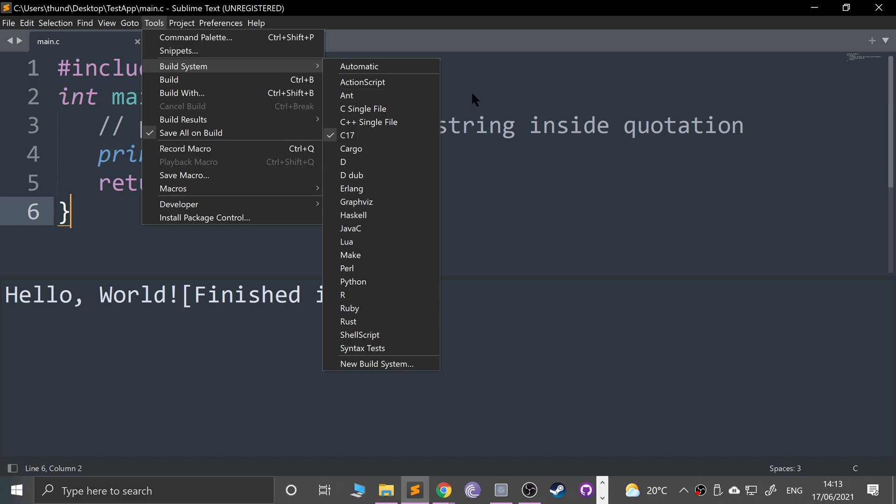